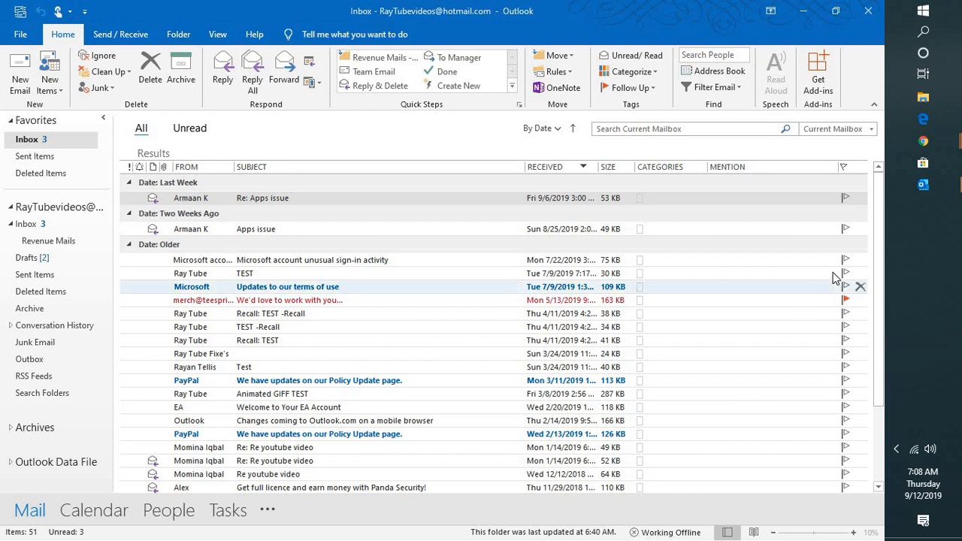
pyautogui.moveTo(923, 183)
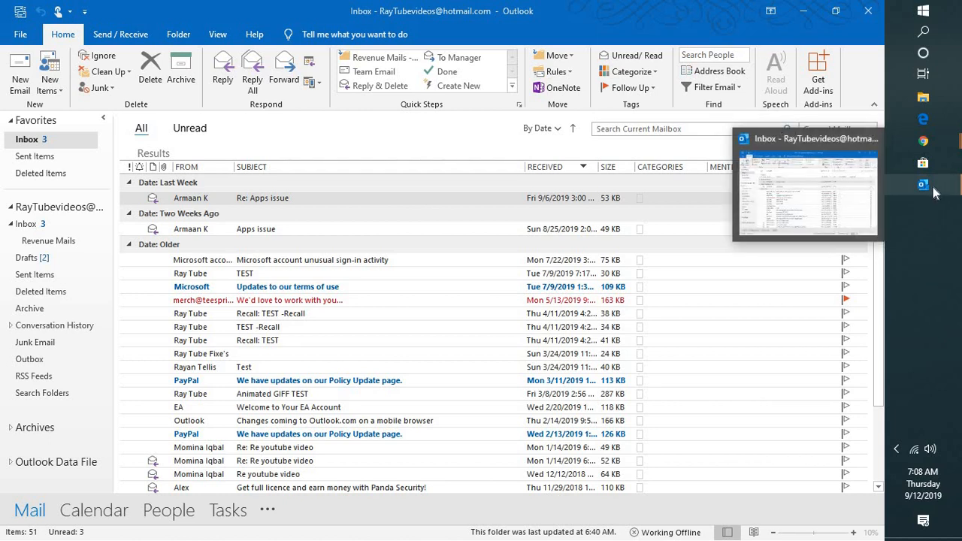
pyautogui.moveTo(519, 301)
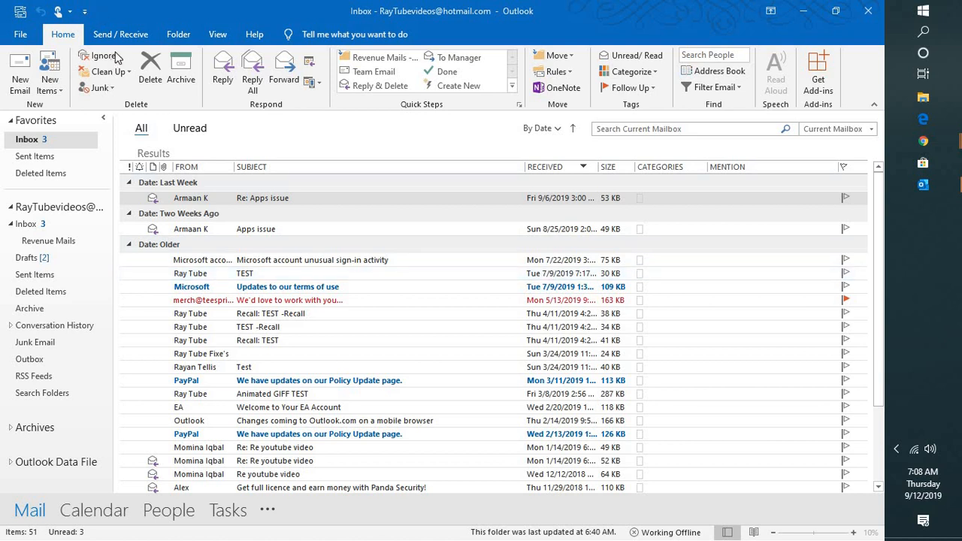
# Turn off Work Offline from Send/Receive so Outlook reconnects to Exchange
pyautogui.click(261, 198)
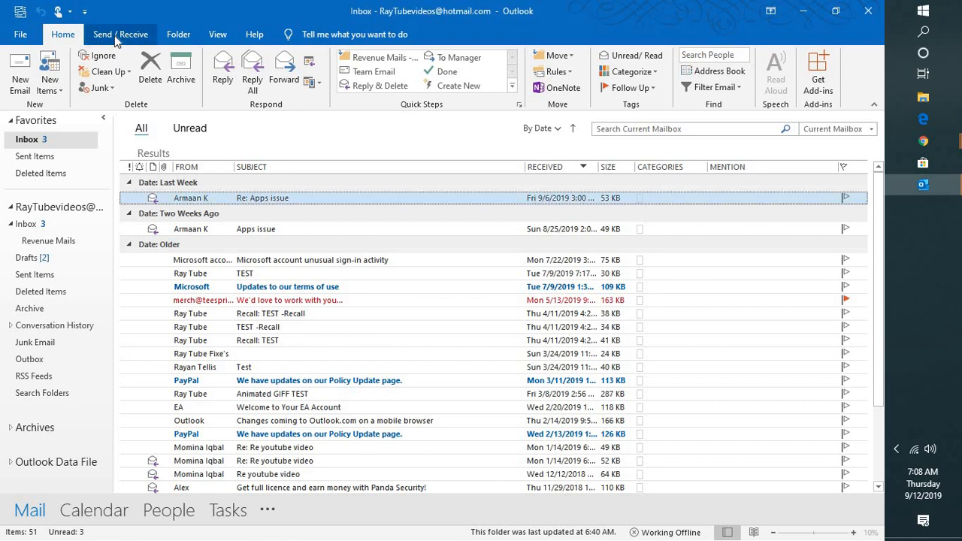
pyautogui.click(120, 33)
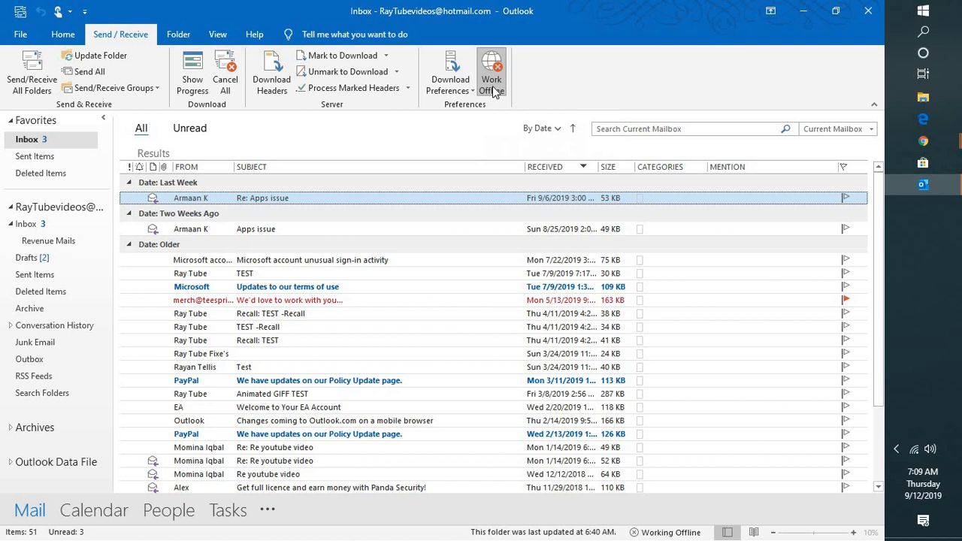
pyautogui.moveTo(499, 89)
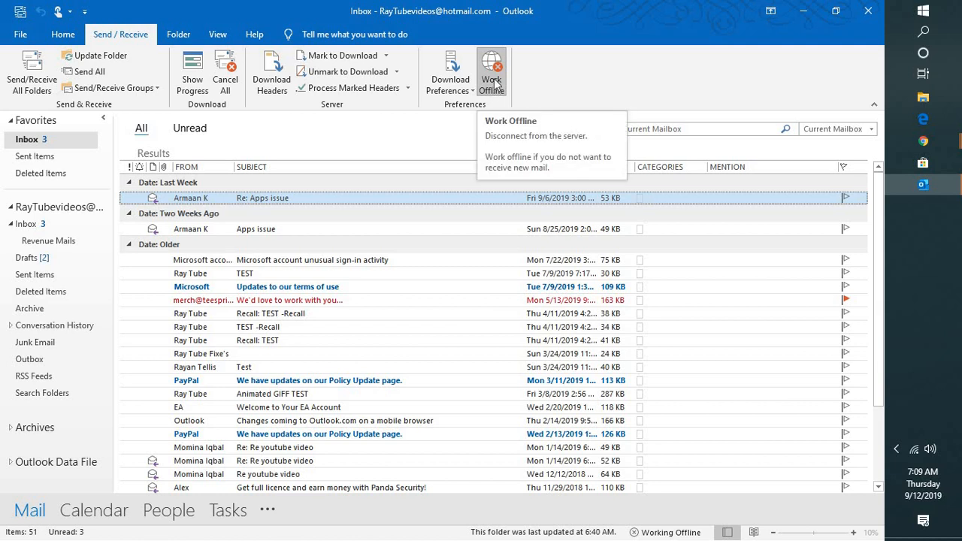
pyautogui.click(493, 73)
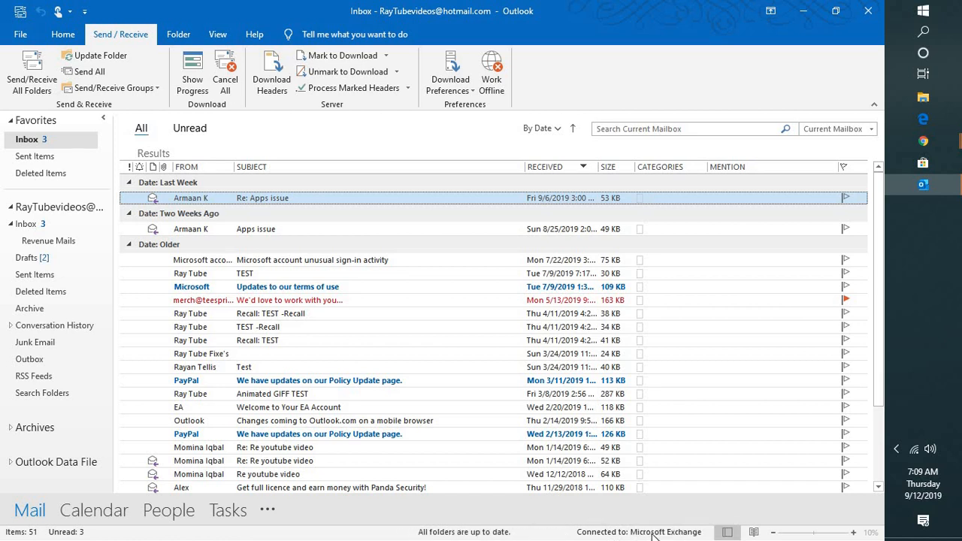
pyautogui.moveTo(623, 538)
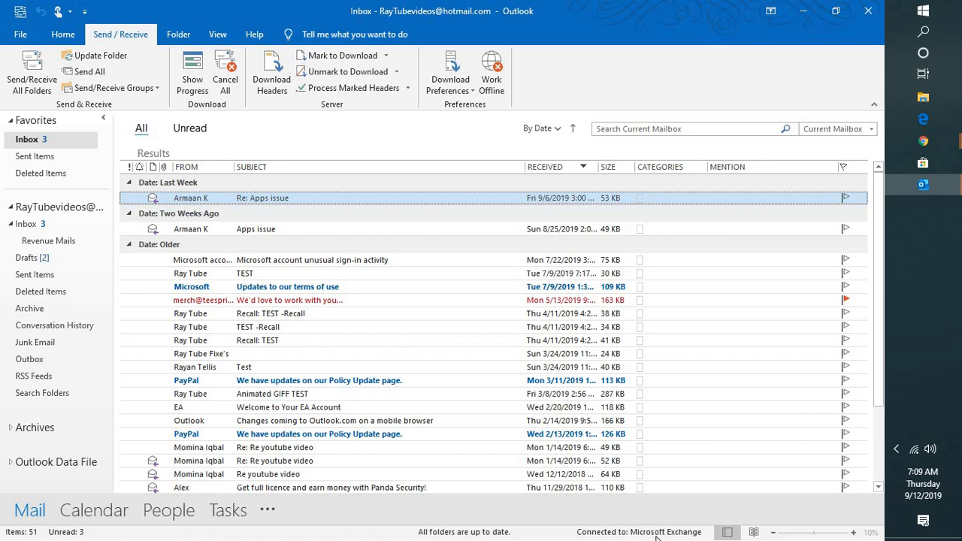
pyautogui.moveTo(655, 538)
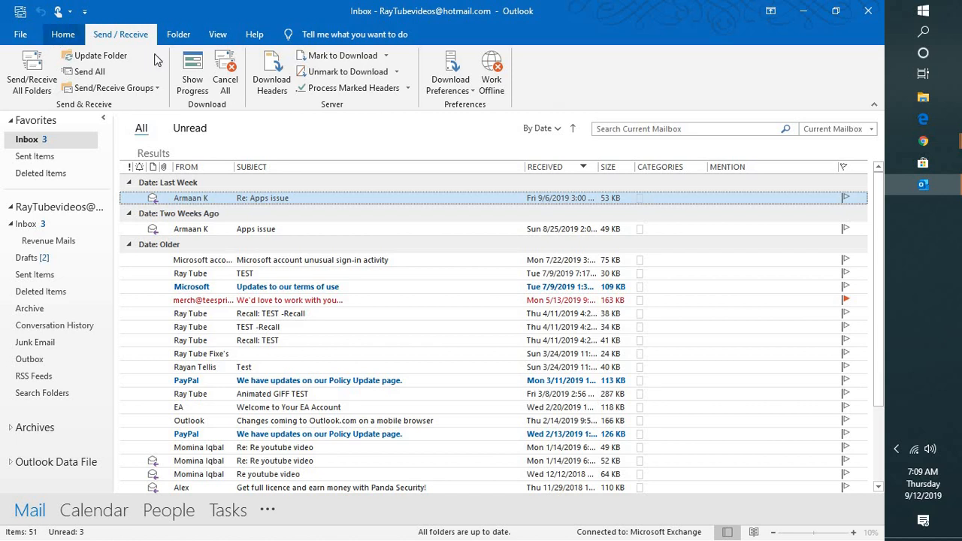
pyautogui.moveTo(30, 36)
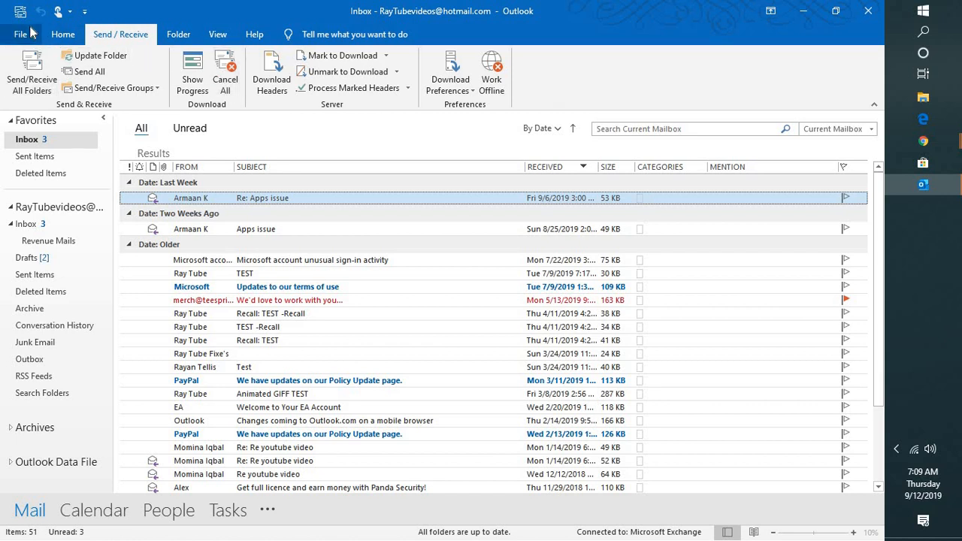
# Sign out of the Office account from File > Office Account and confirm with Yes
pyautogui.click(18, 34)
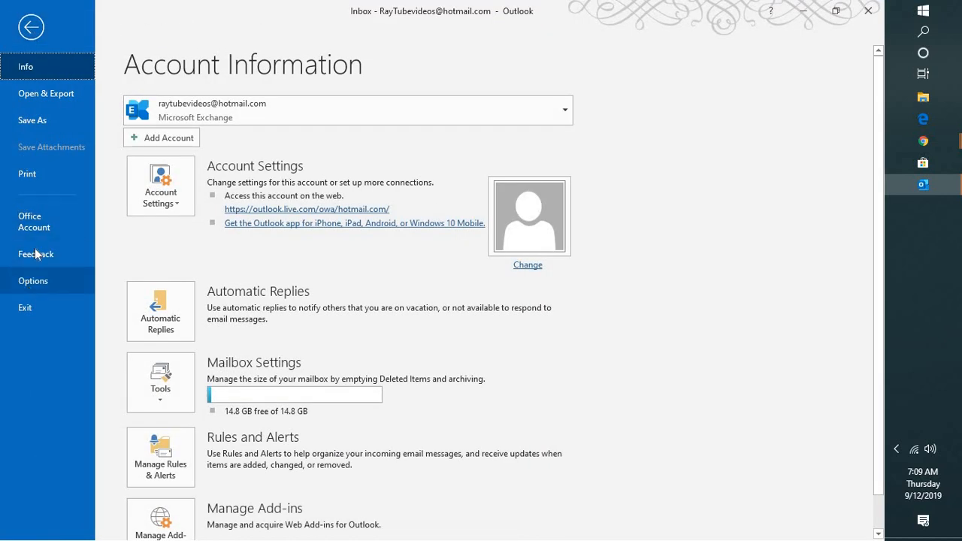
pyautogui.click(33, 221)
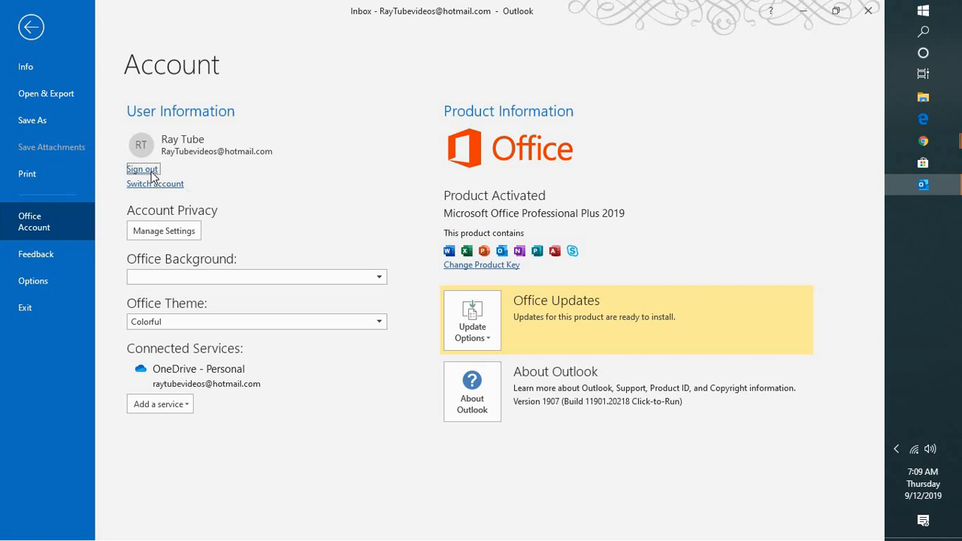
pyautogui.click(141, 168)
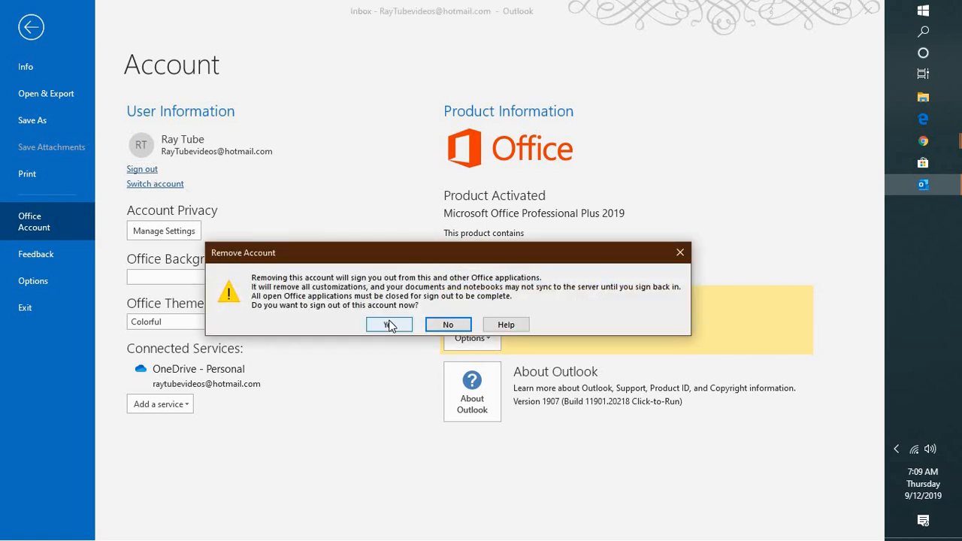
pyautogui.click(390, 325)
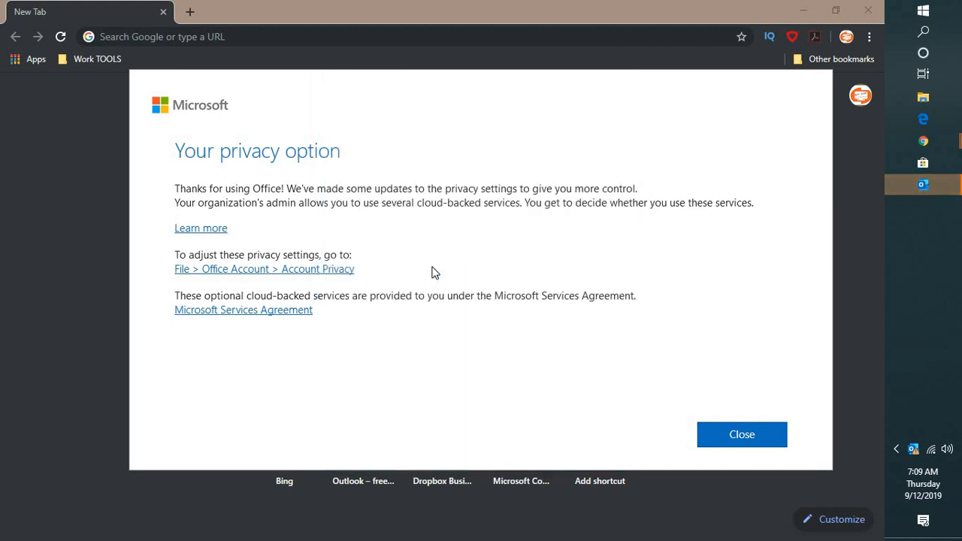
# Close the privacy notice, maximize Outlook, check Office Account and return to the inbox
pyautogui.click(743, 435)
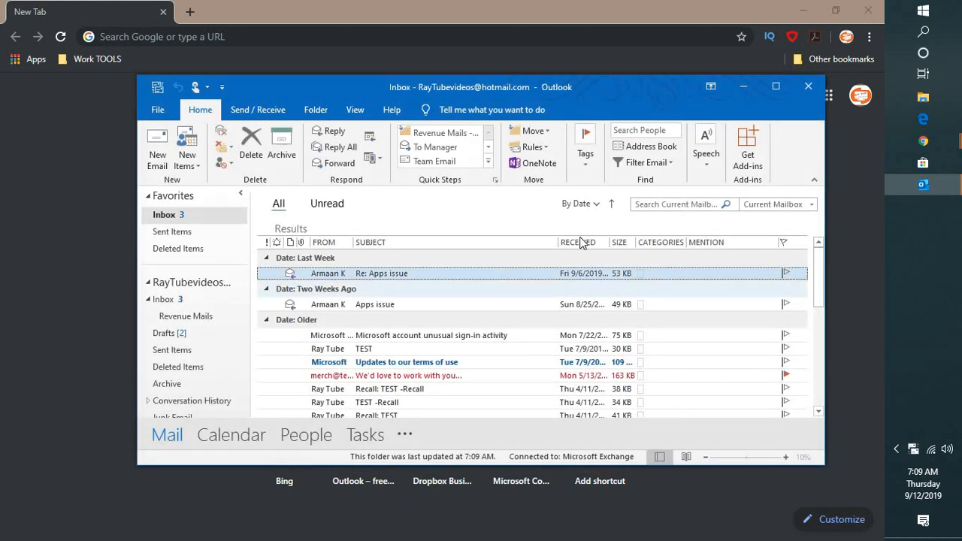
pyautogui.click(776, 86)
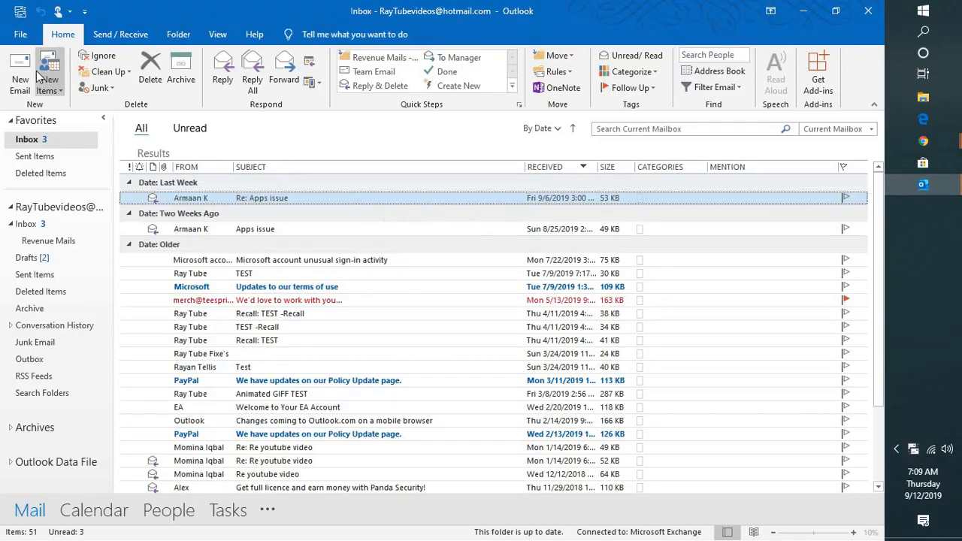
pyautogui.click(27, 33)
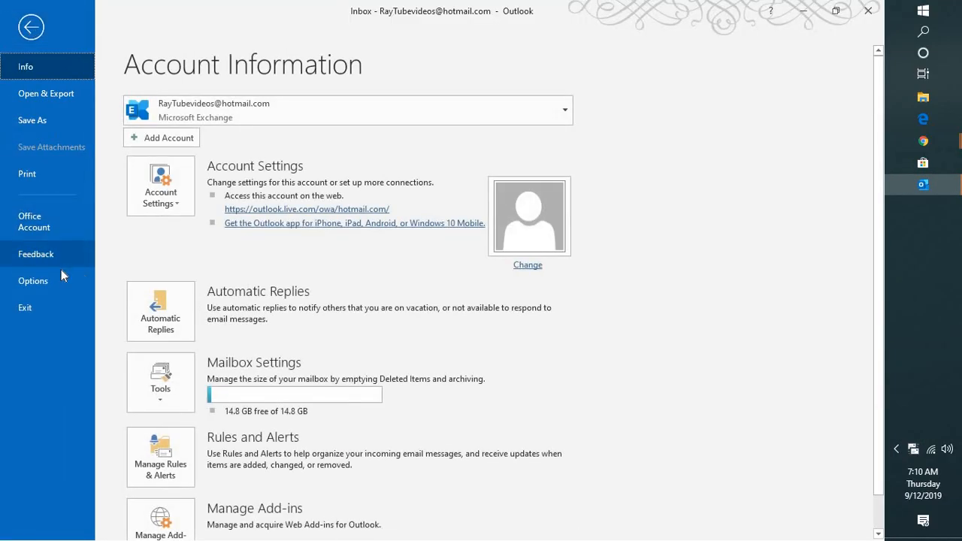
pyautogui.click(33, 221)
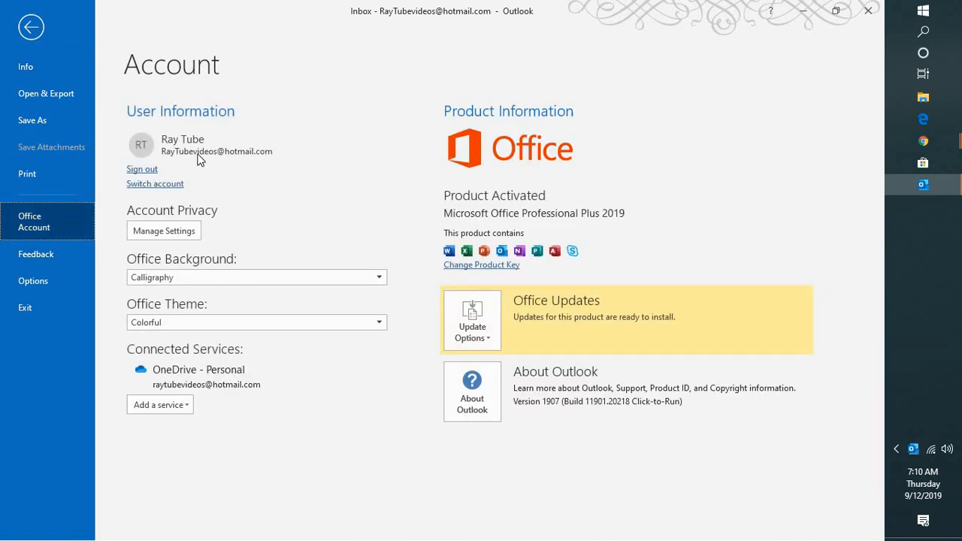
pyautogui.moveTo(223, 160)
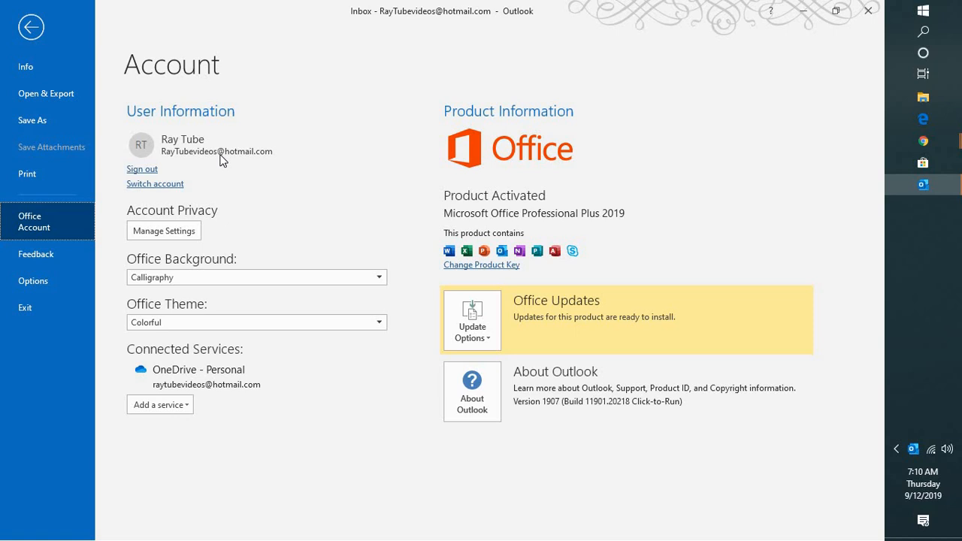
pyautogui.click(30, 24)
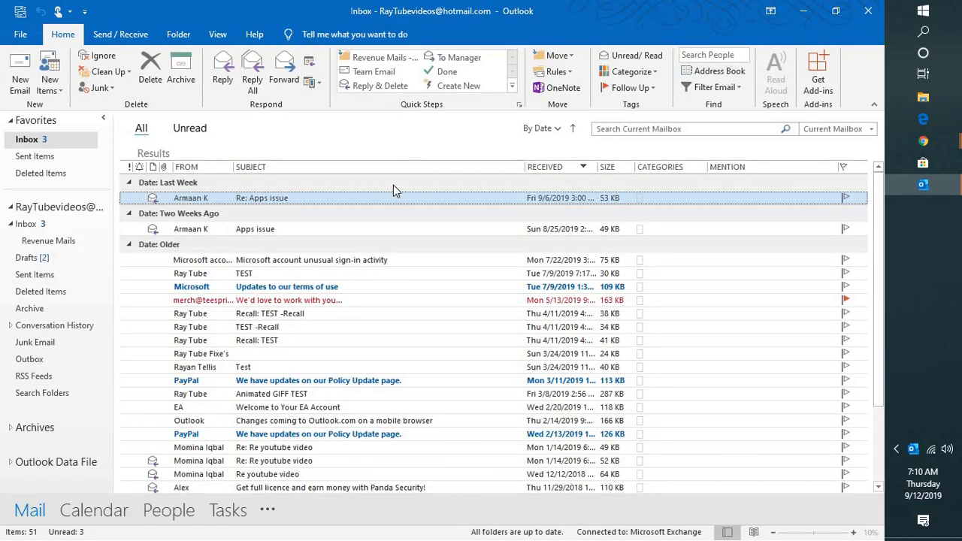
pyautogui.moveTo(366, 181)
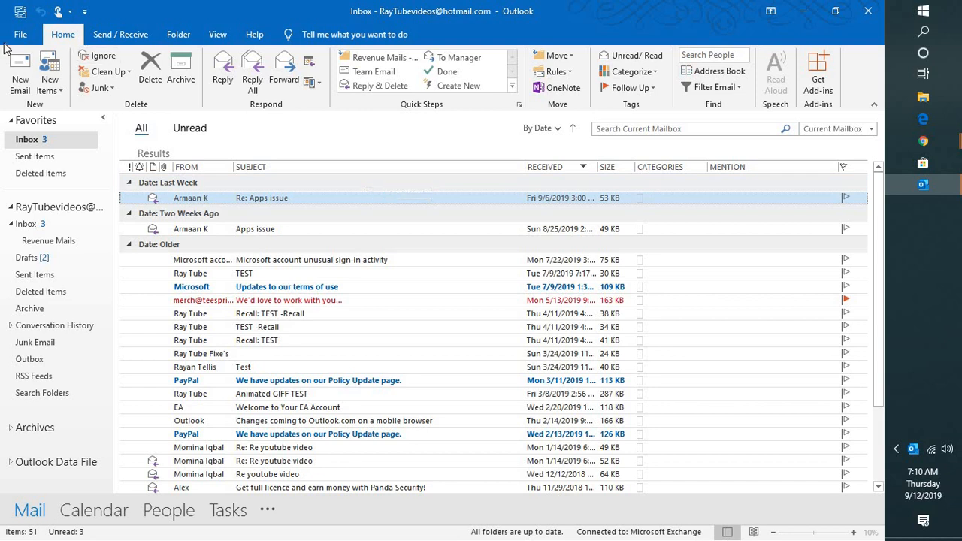
pyautogui.moveTo(24, 35)
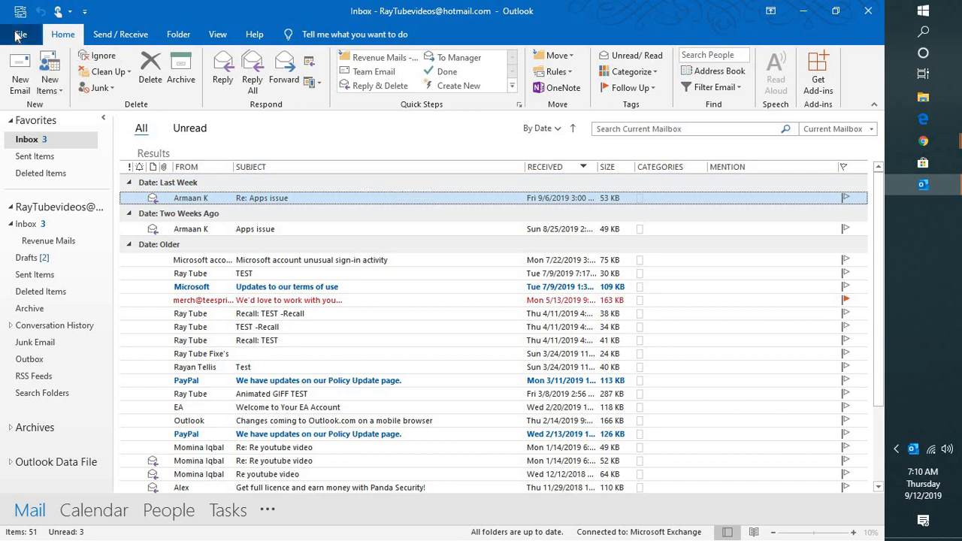
# Review the Office Account page's Update Options and return to the inbox
pyautogui.click(21, 33)
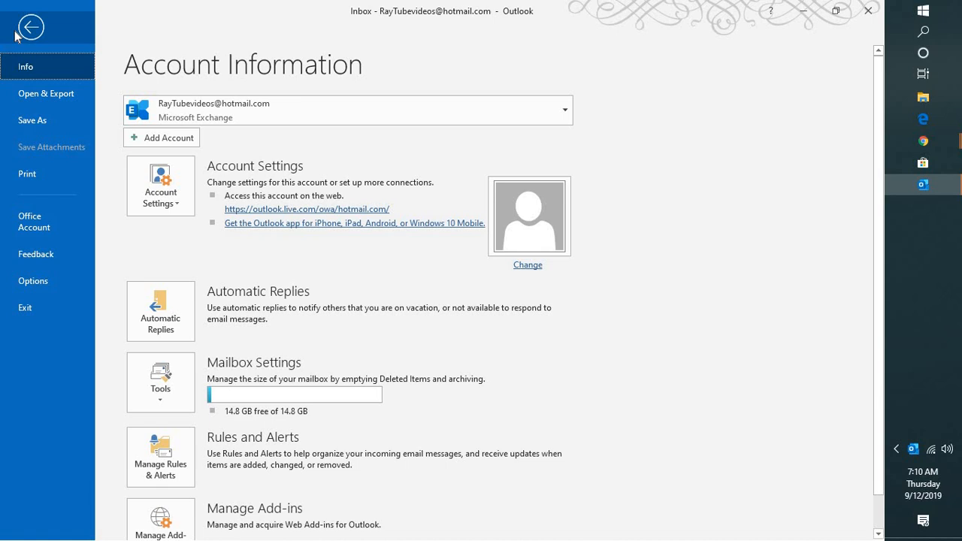
pyautogui.moveTo(40, 13)
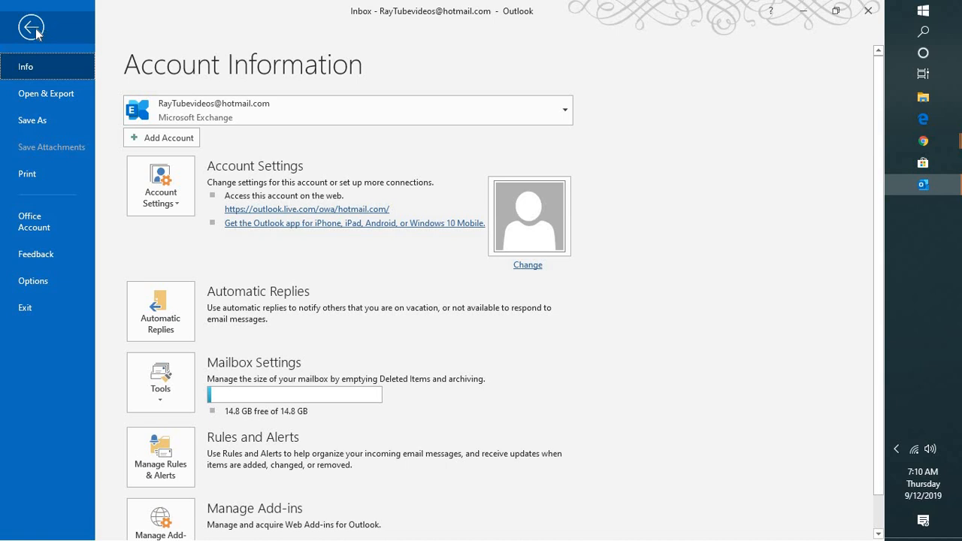
pyautogui.moveTo(24, 44)
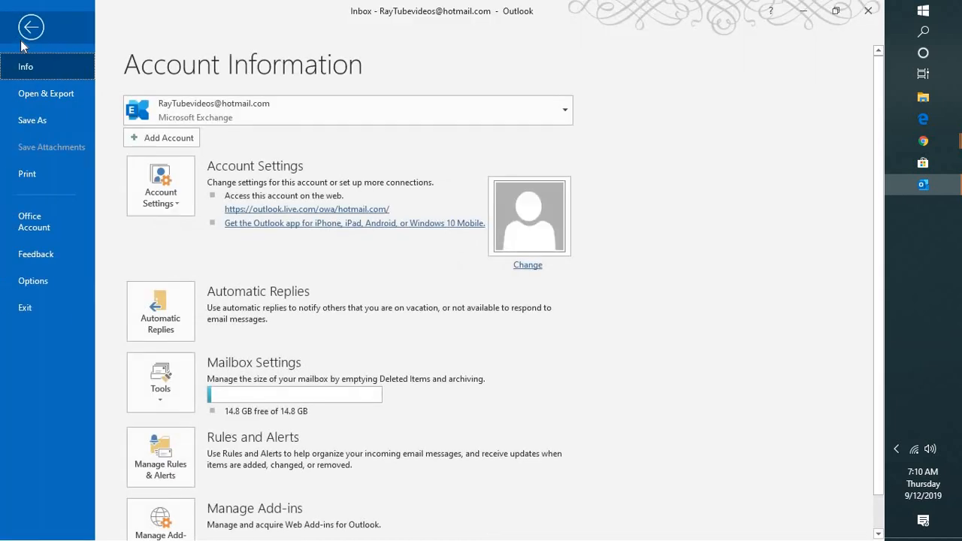
pyautogui.click(33, 221)
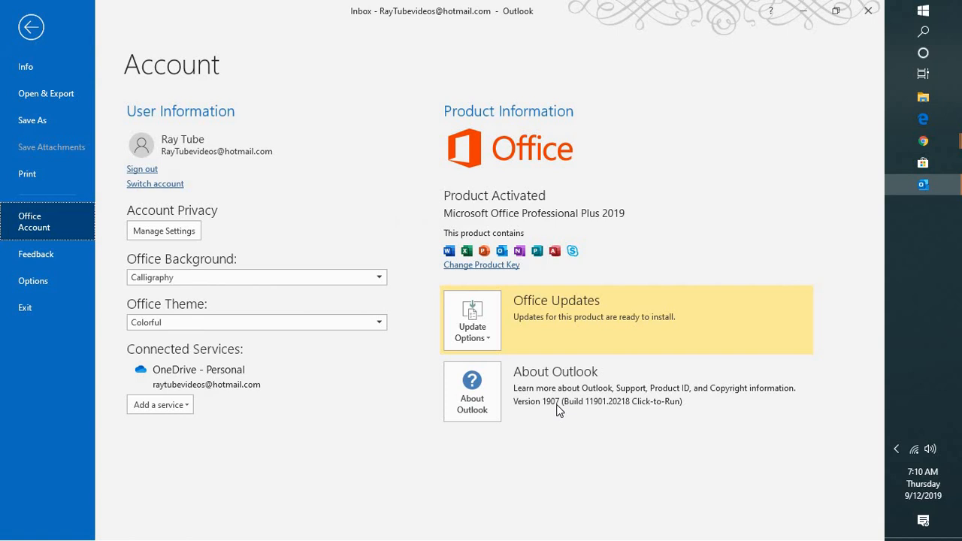
pyautogui.click(472, 322)
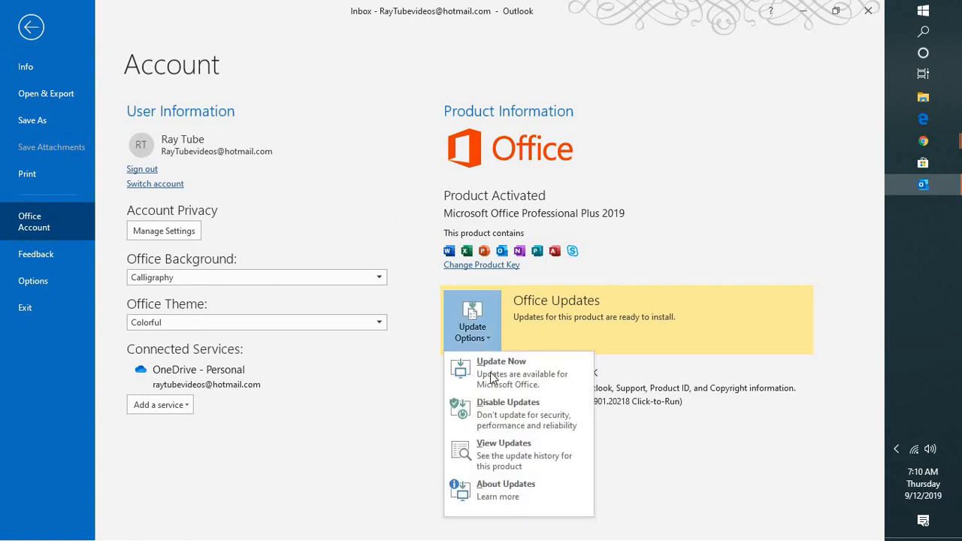
pyautogui.moveTo(492, 375)
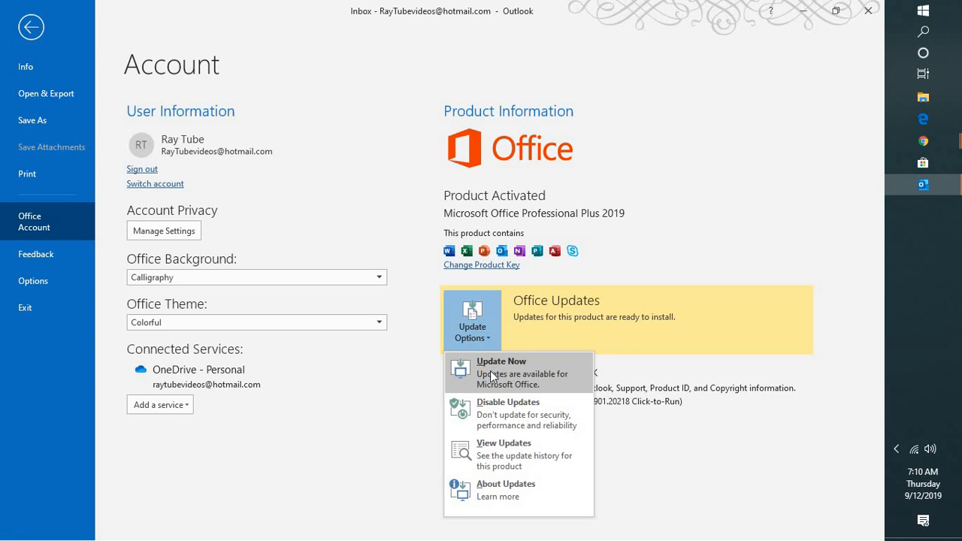
pyautogui.moveTo(385, 142)
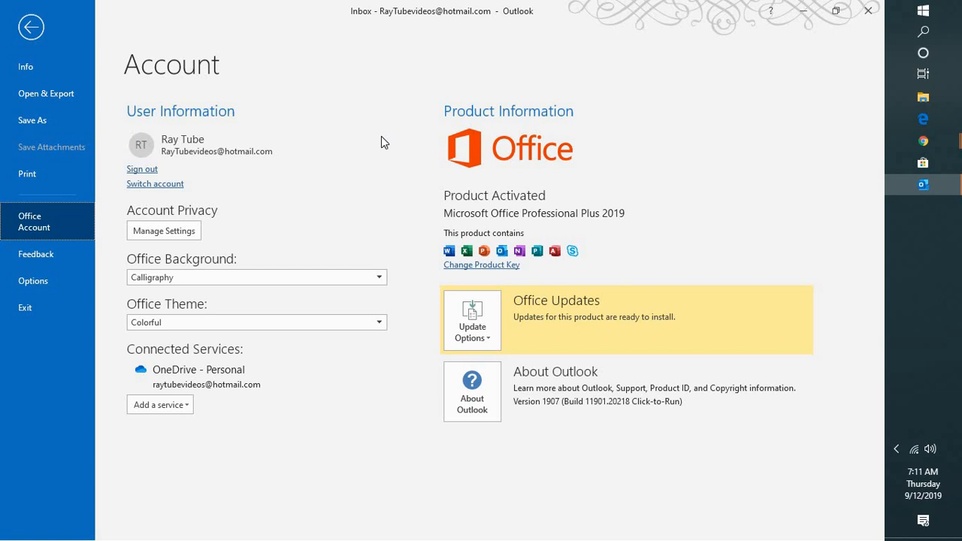
pyautogui.click(30, 27)
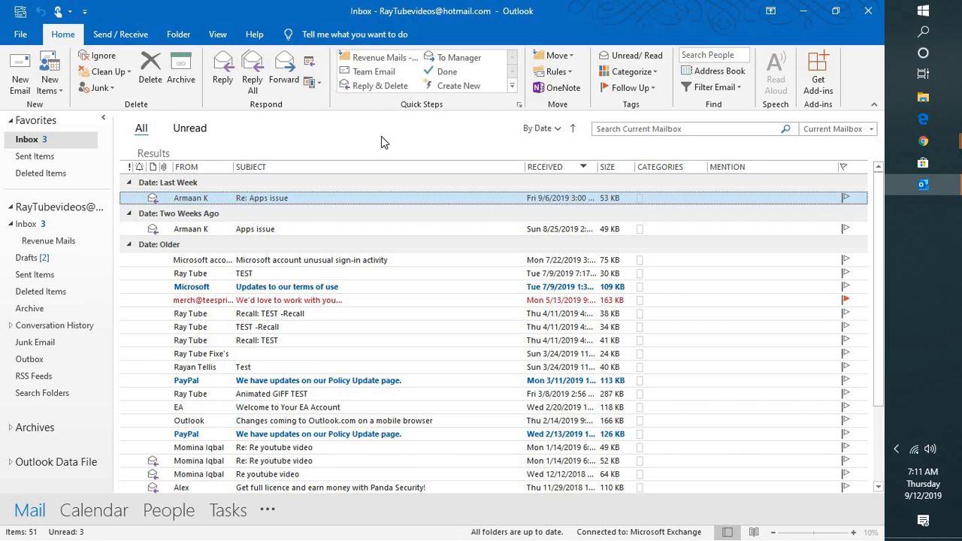
pyautogui.moveTo(890, 8)
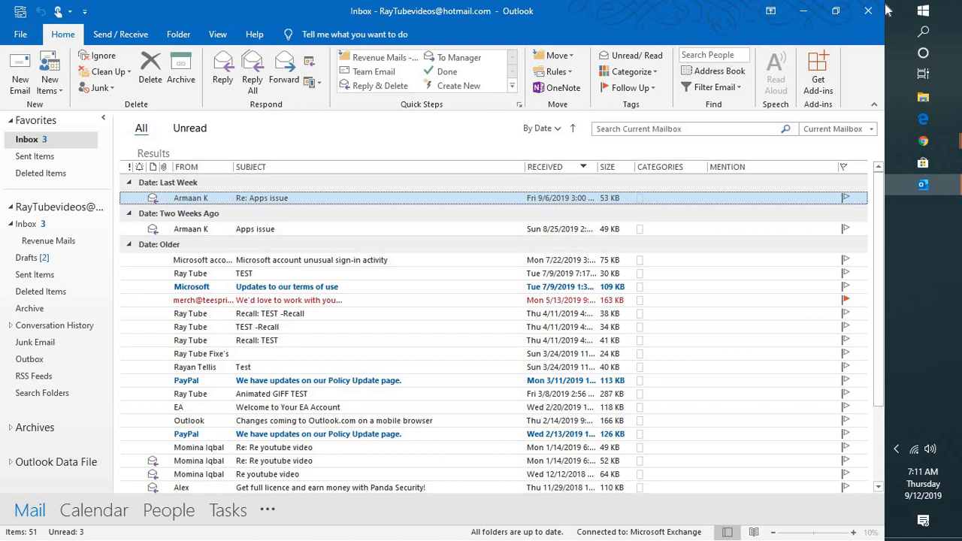
# Minimise Outlook so the browser's new-tab page is showing
pyautogui.click(923, 141)
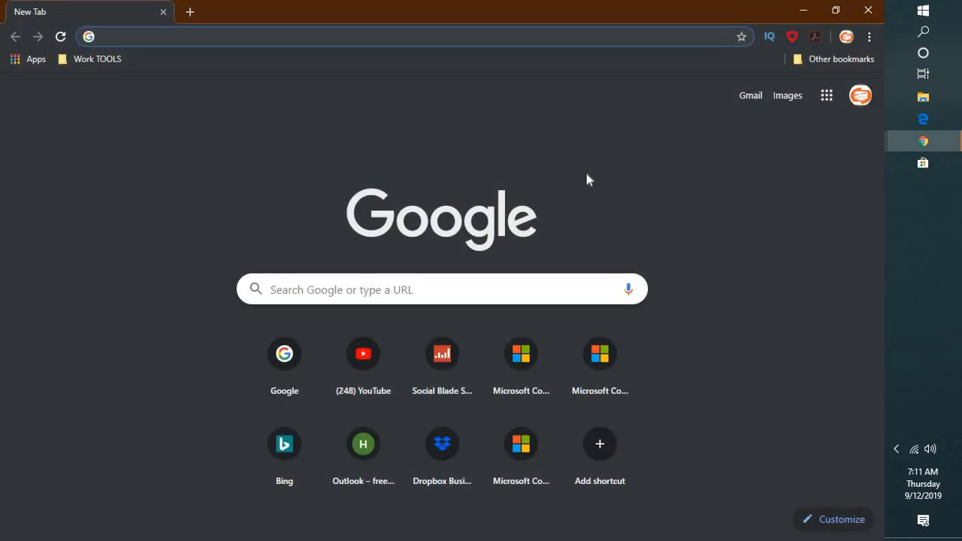
# Search Windows for 'control' and open Control Panel
pyautogui.click(923, 9)
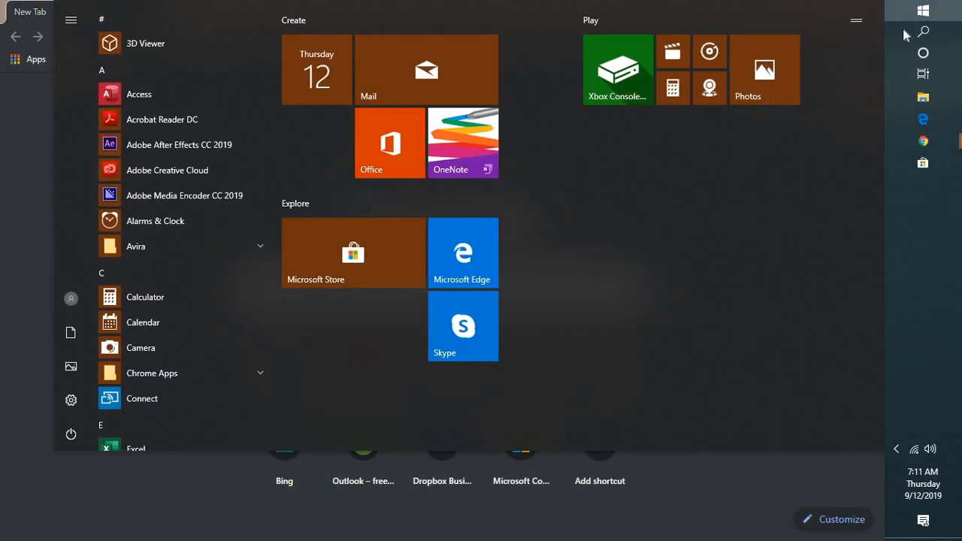
pyautogui.click(923, 32)
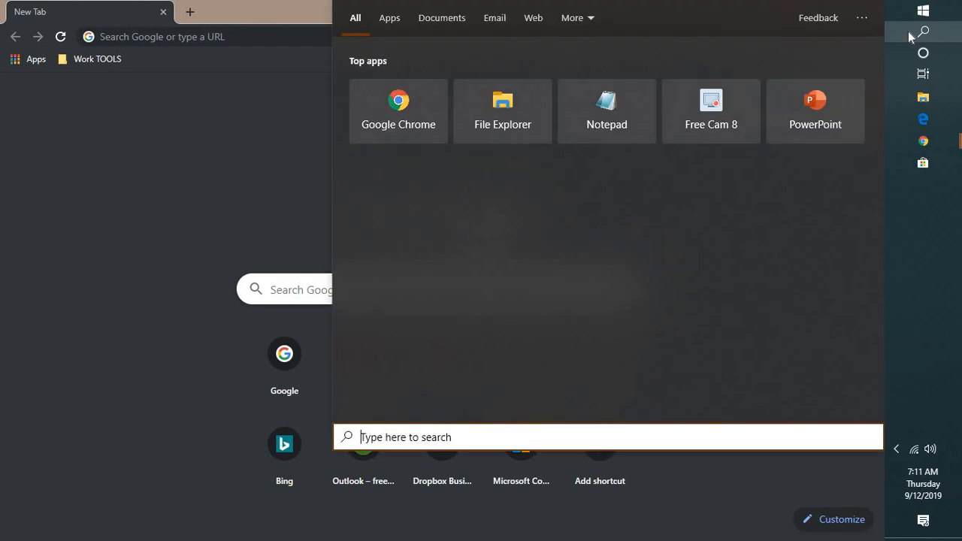
pyautogui.moveTo(397, 442)
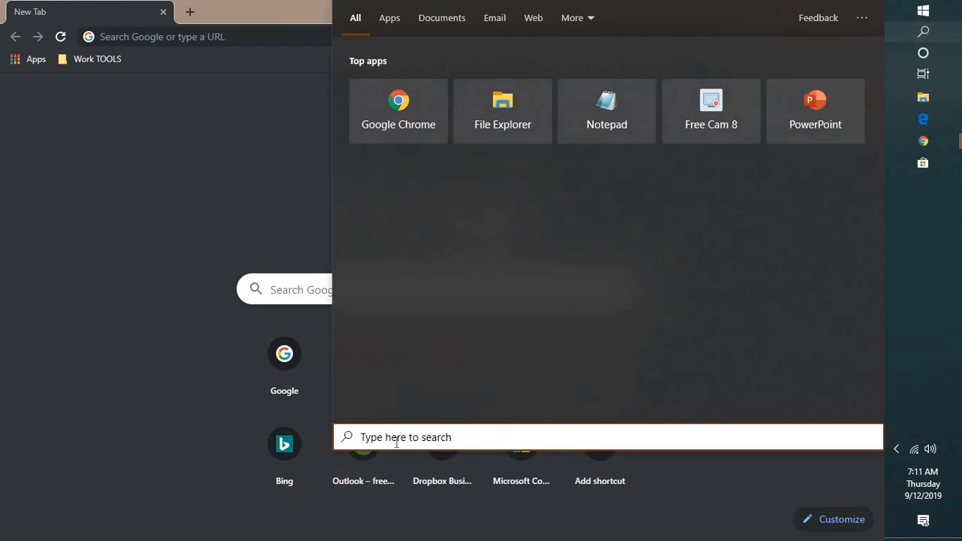
pyautogui.write('control')
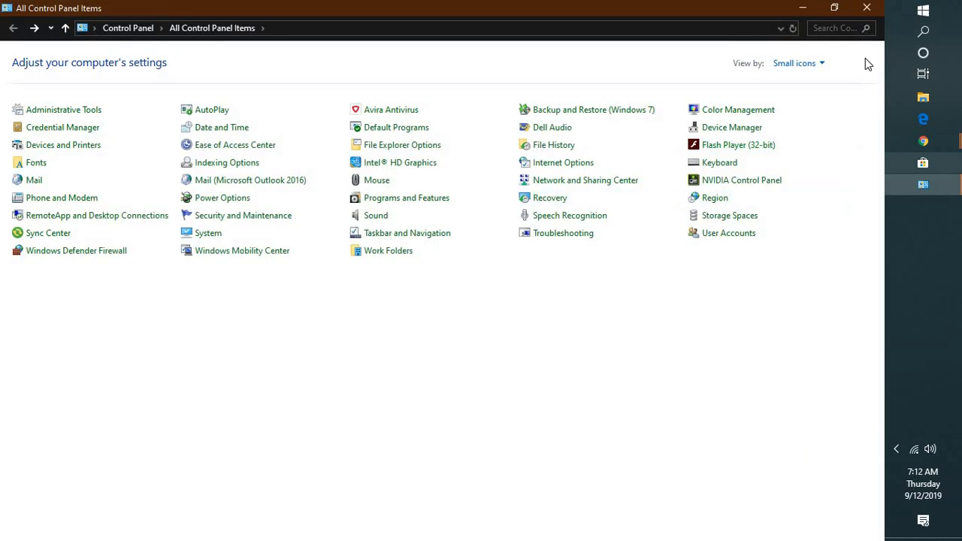
# Filter Control Panel items with the search 'ma' to find the Mail settings
pyautogui.write('mail')
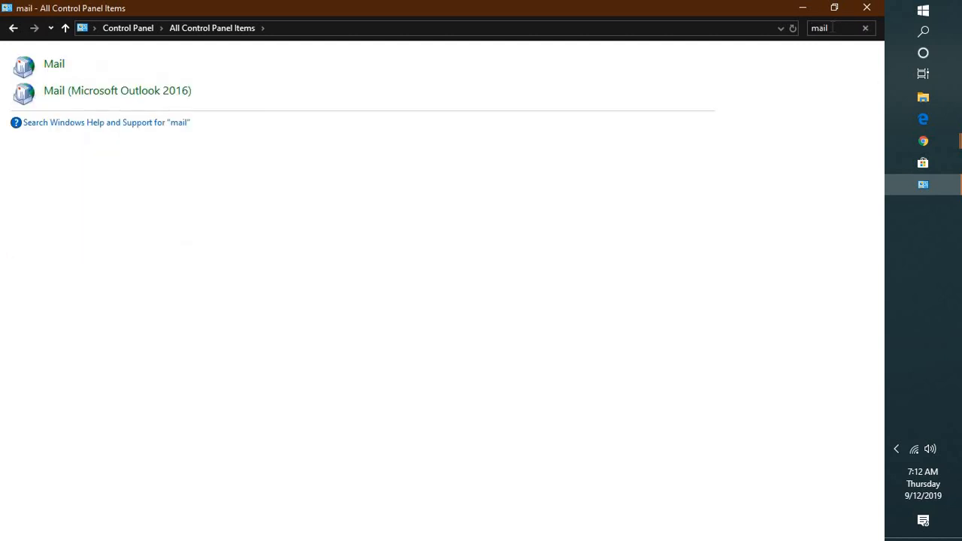
pyautogui.moveTo(130, 99)
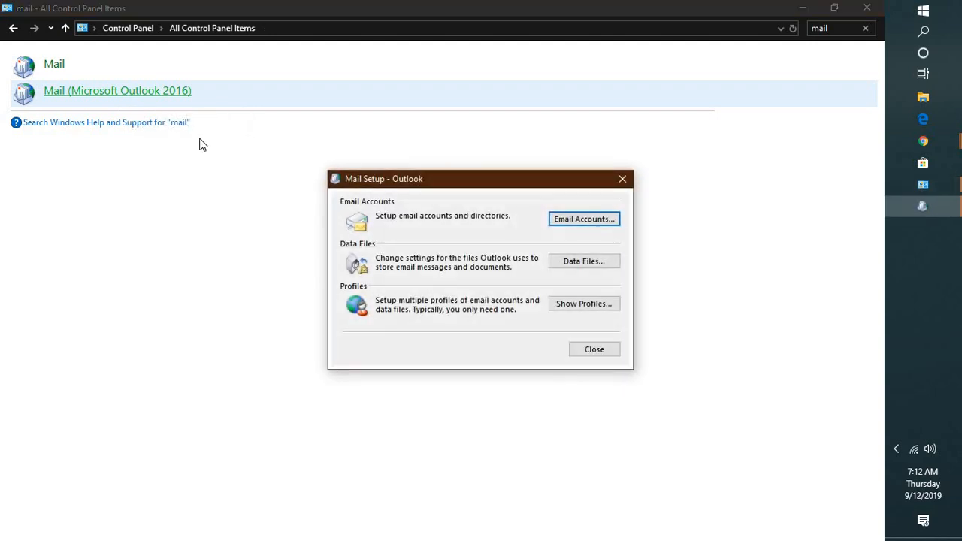
pyautogui.moveTo(440, 253)
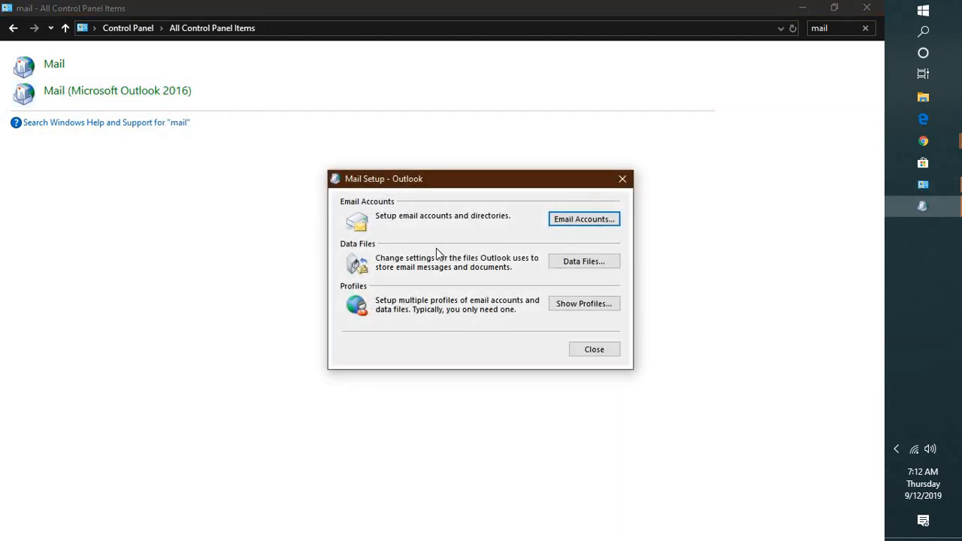
pyautogui.moveTo(594, 310)
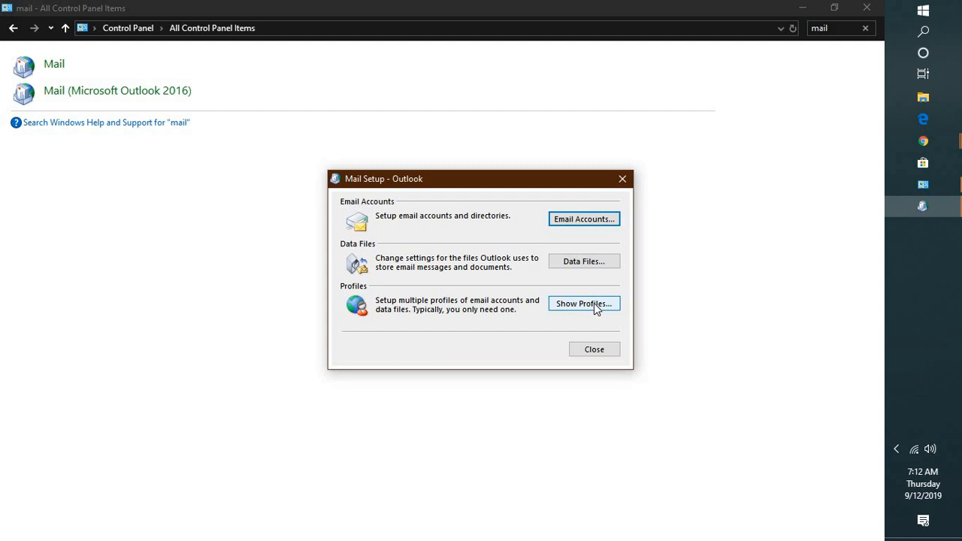
# From Show Profiles, add a new mail profile named 'Outlook 1'
pyautogui.click(583, 304)
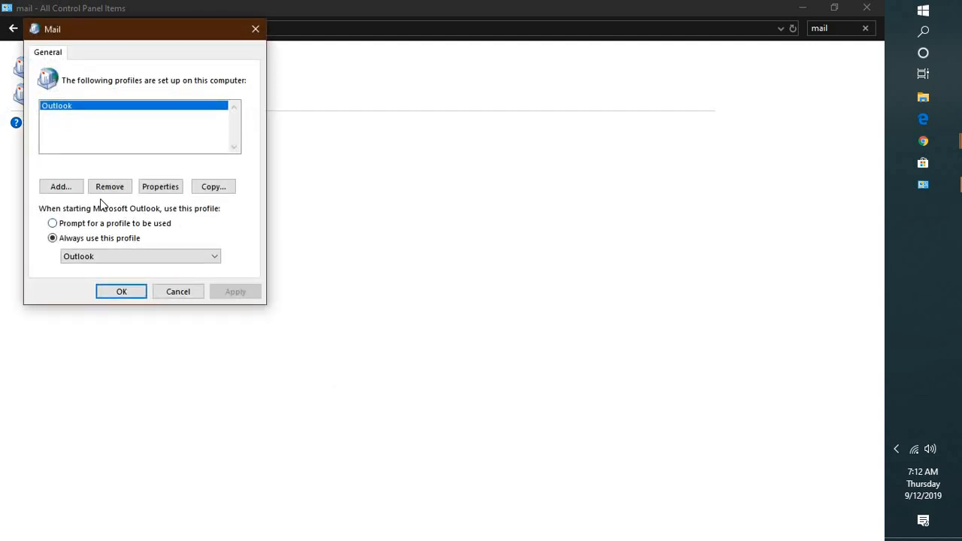
pyautogui.click(60, 186)
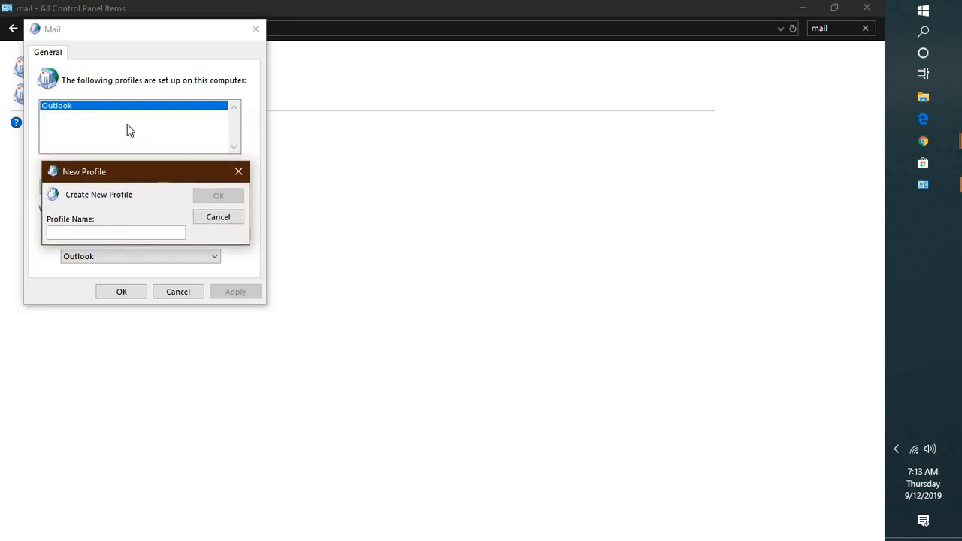
pyautogui.click(115, 232)
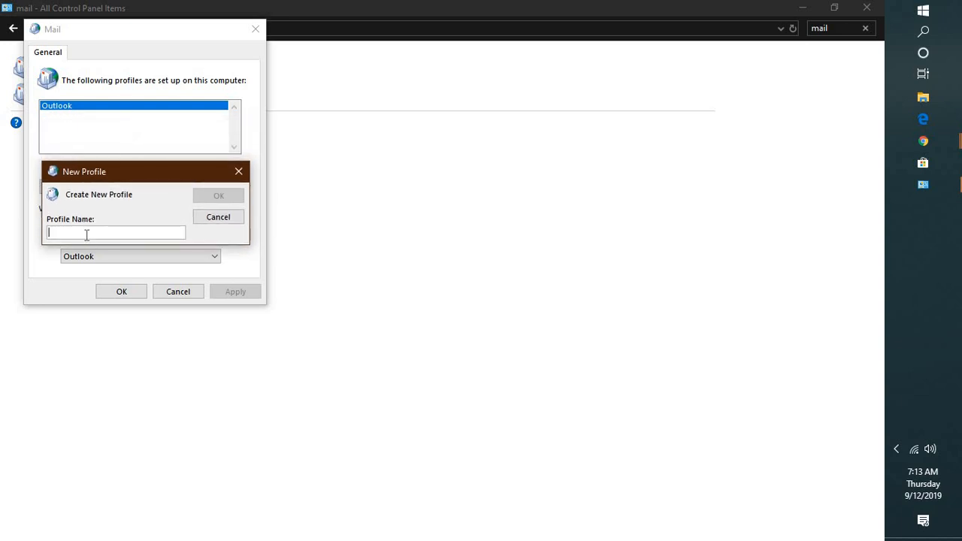
pyautogui.write('Outlook 1')
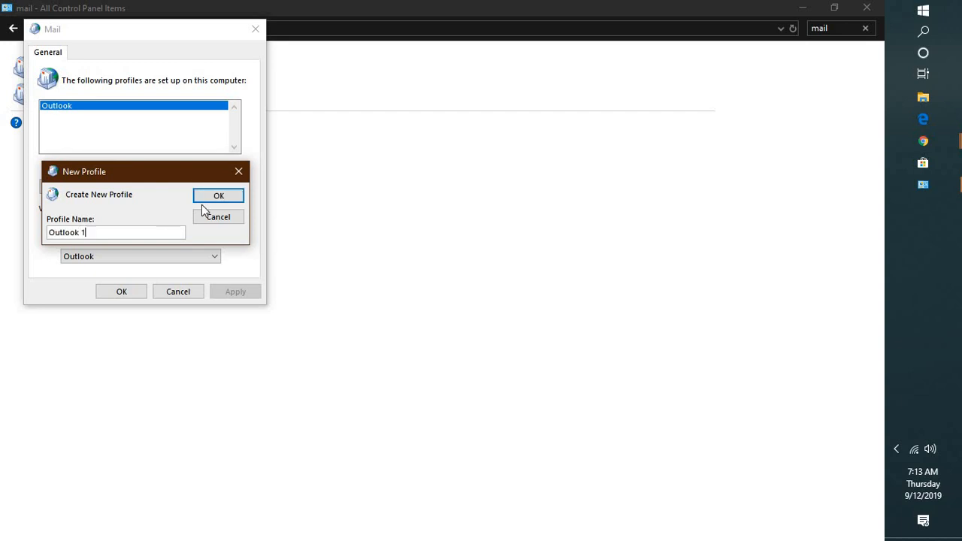
pyautogui.click(218, 216)
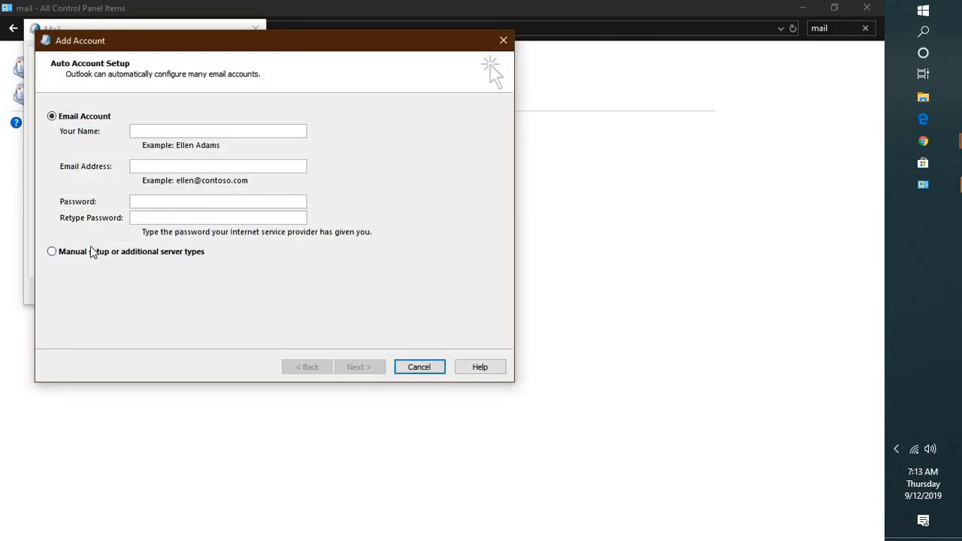
# Cancel the Add Account wizard without entering account details
pyautogui.click(218, 130)
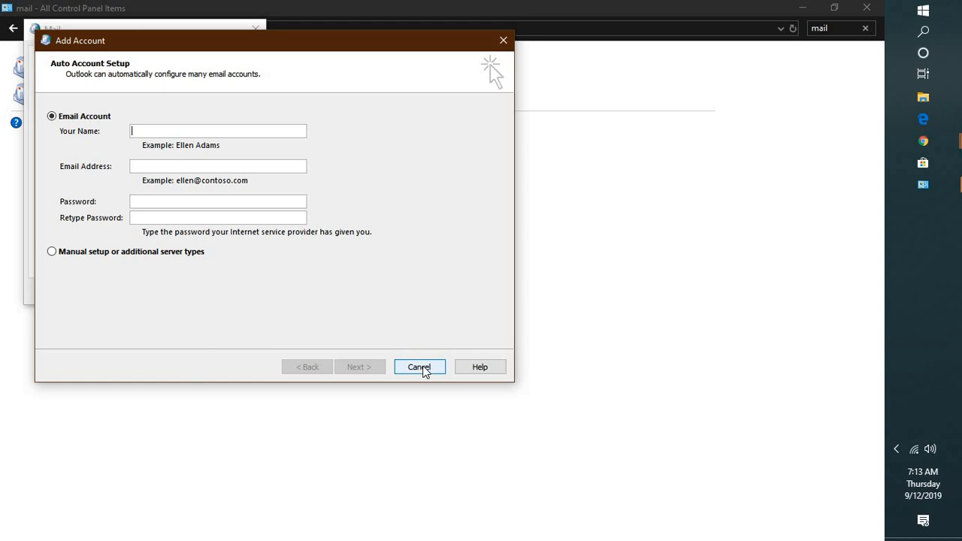
pyautogui.click(420, 367)
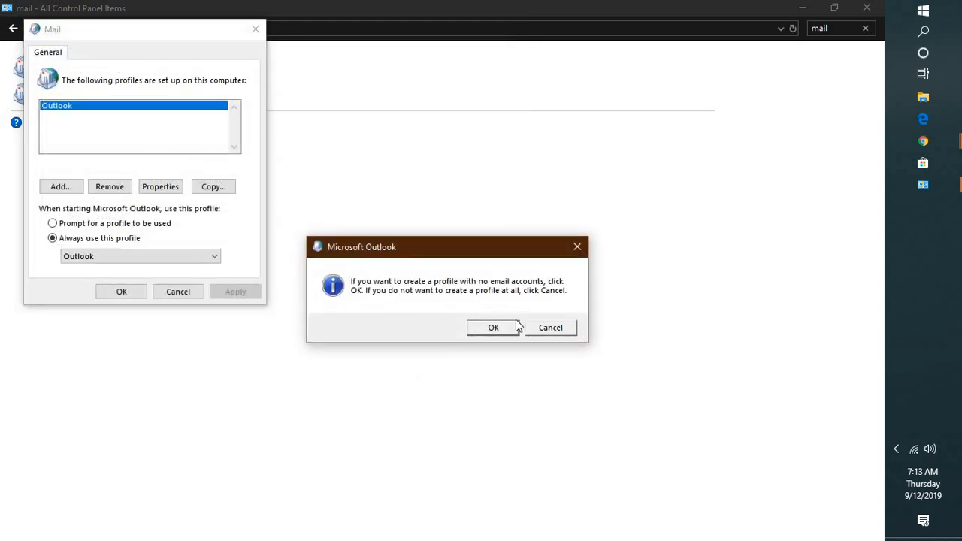
# Keep the empty Outlook 1 profile and set it as the always-used startup profile
pyautogui.click(493, 328)
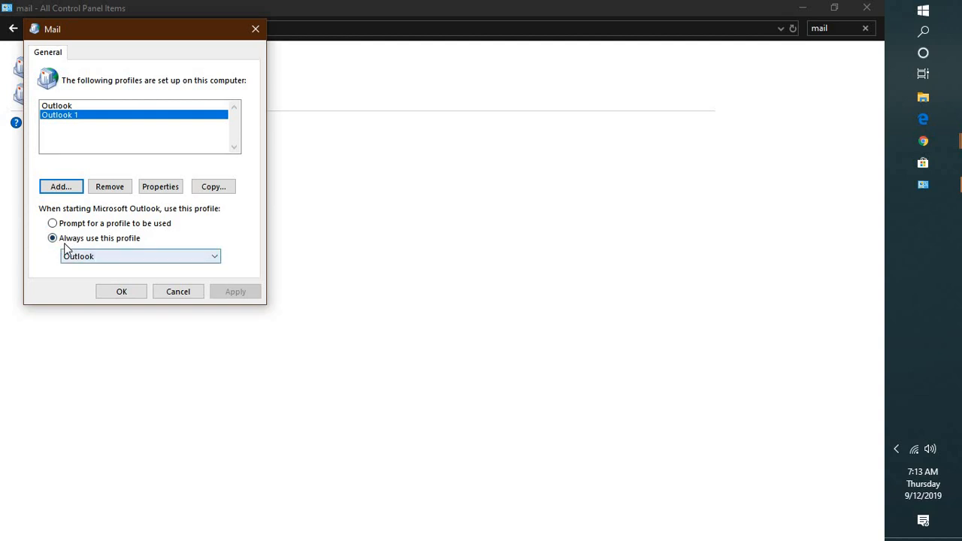
pyautogui.moveTo(102, 270)
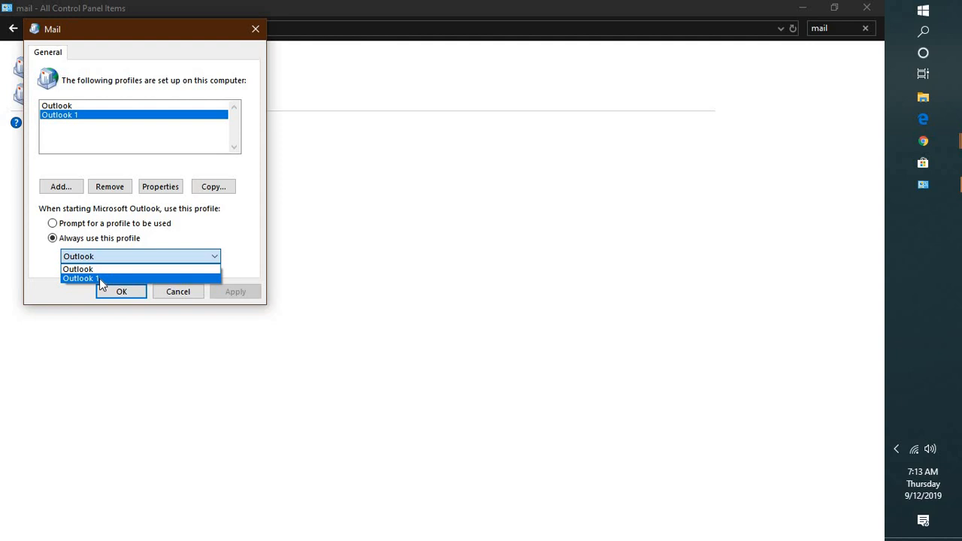
pyautogui.click(90, 280)
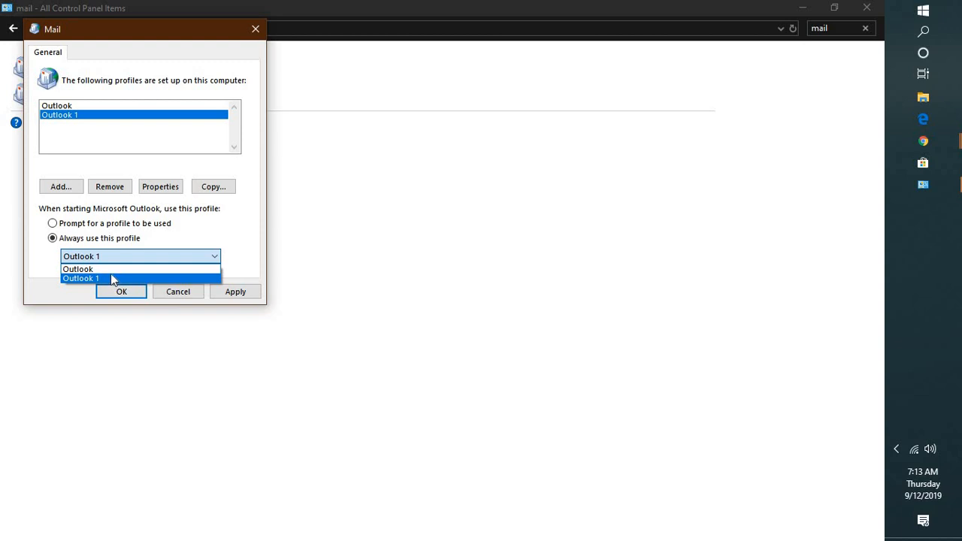
pyautogui.click(120, 292)
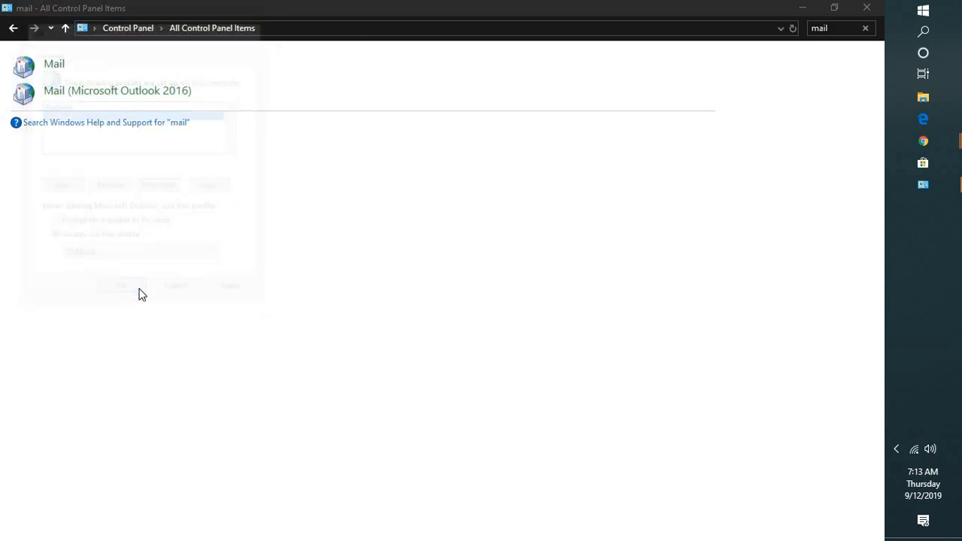